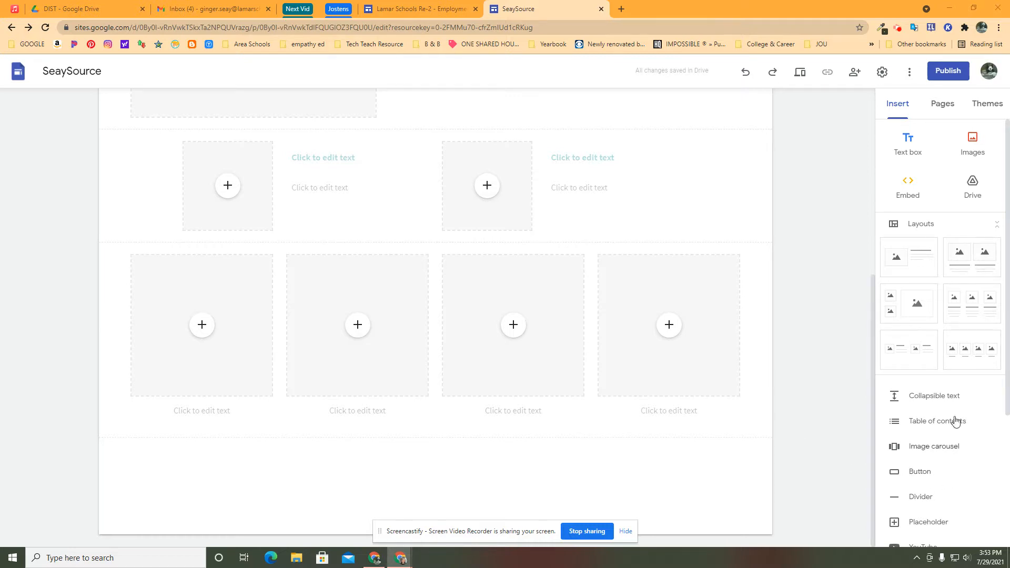
# Step: Show the gingerseay.com site with its collapsible 'Do You Google?' section as an example
pyautogui.click(933, 396)
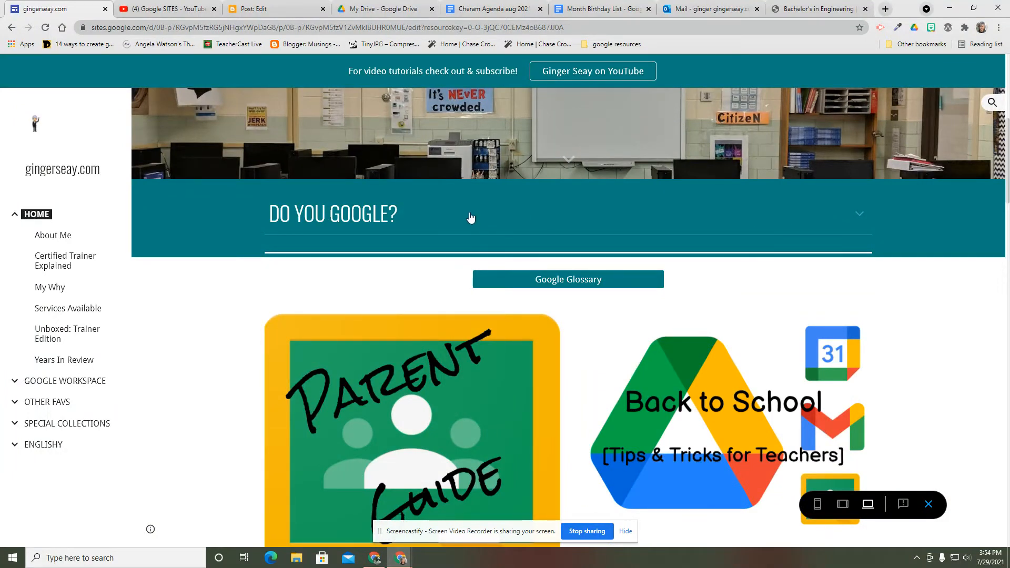
pyautogui.moveTo(427, 215)
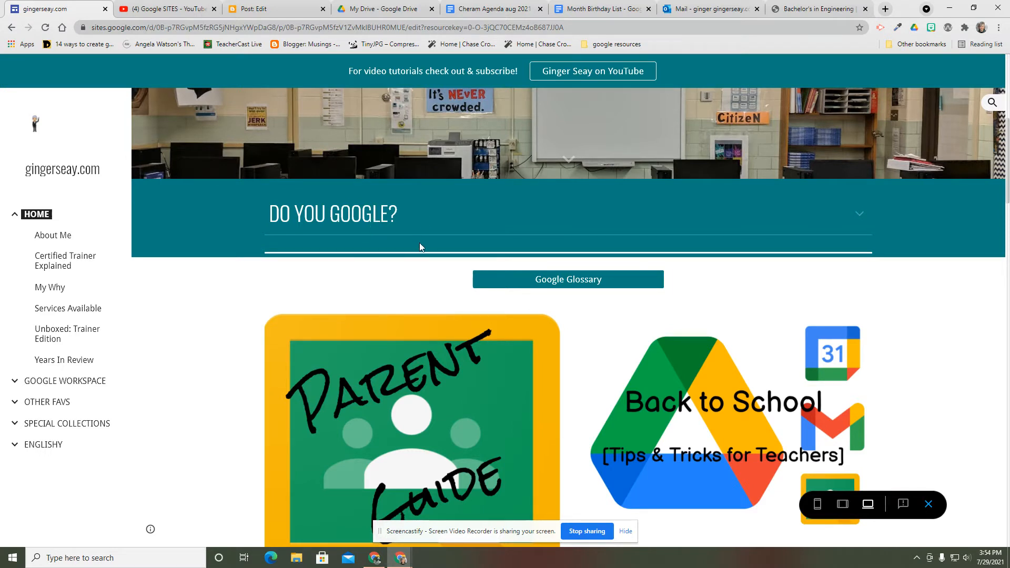
pyautogui.moveTo(320, 239)
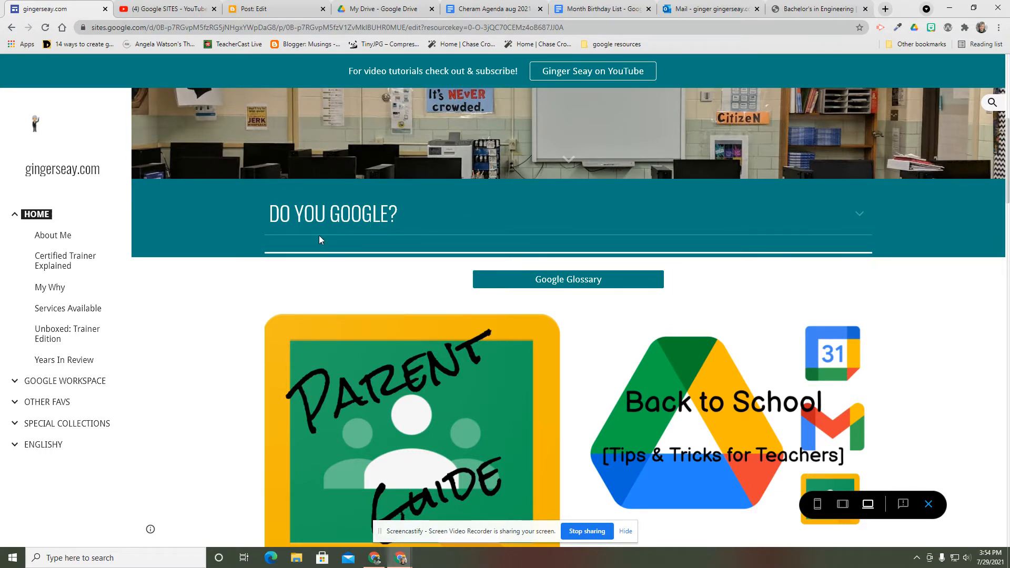
pyautogui.moveTo(346, 242)
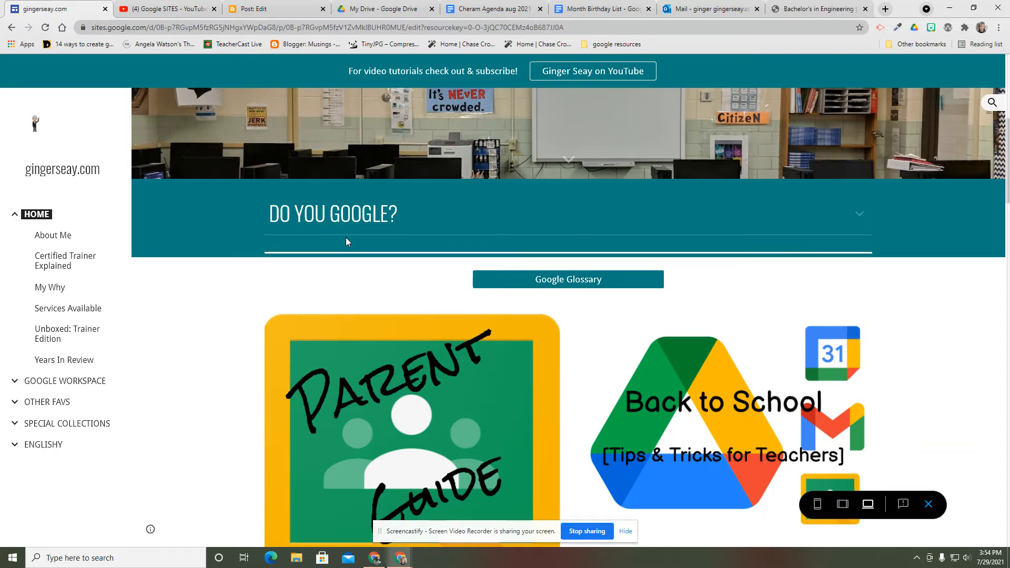
pyautogui.moveTo(484, 244)
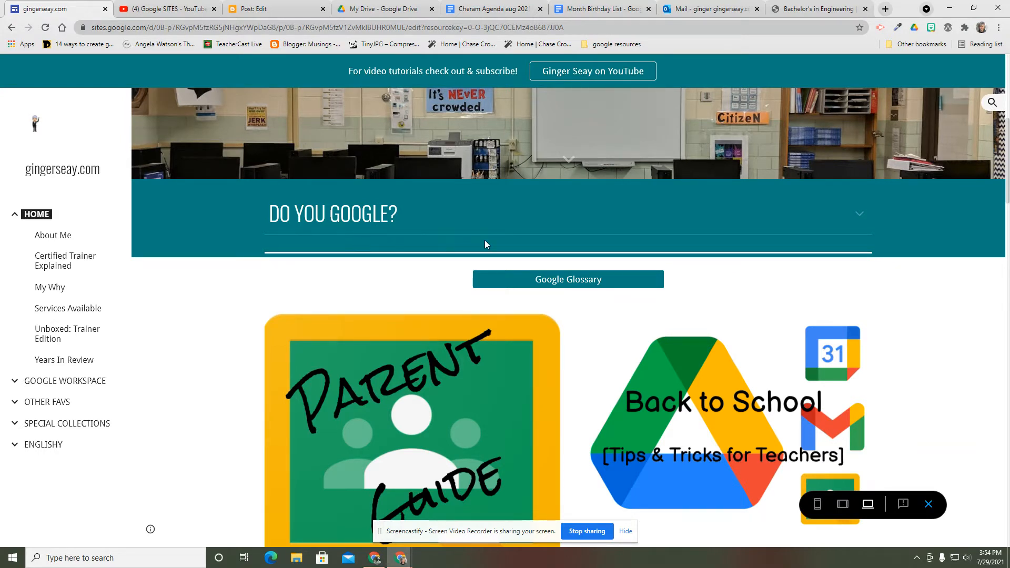
pyautogui.moveTo(686, 252)
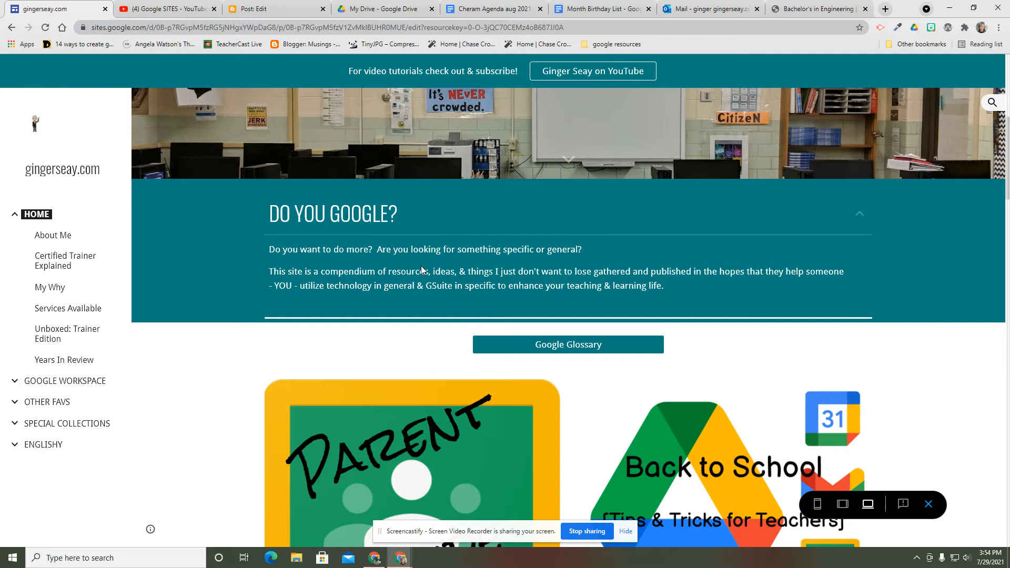
pyautogui.moveTo(319, 261)
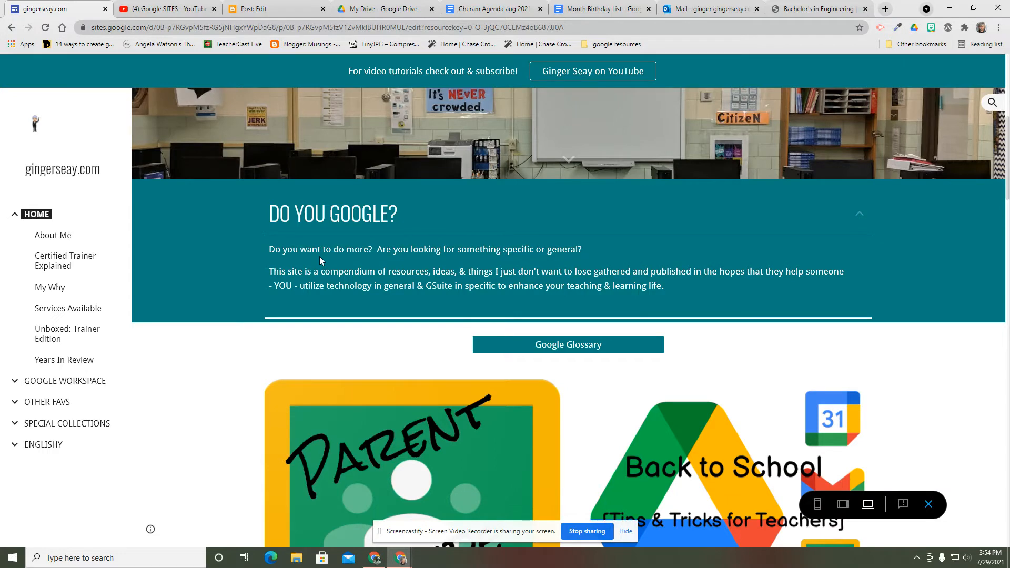
pyautogui.moveTo(419, 315)
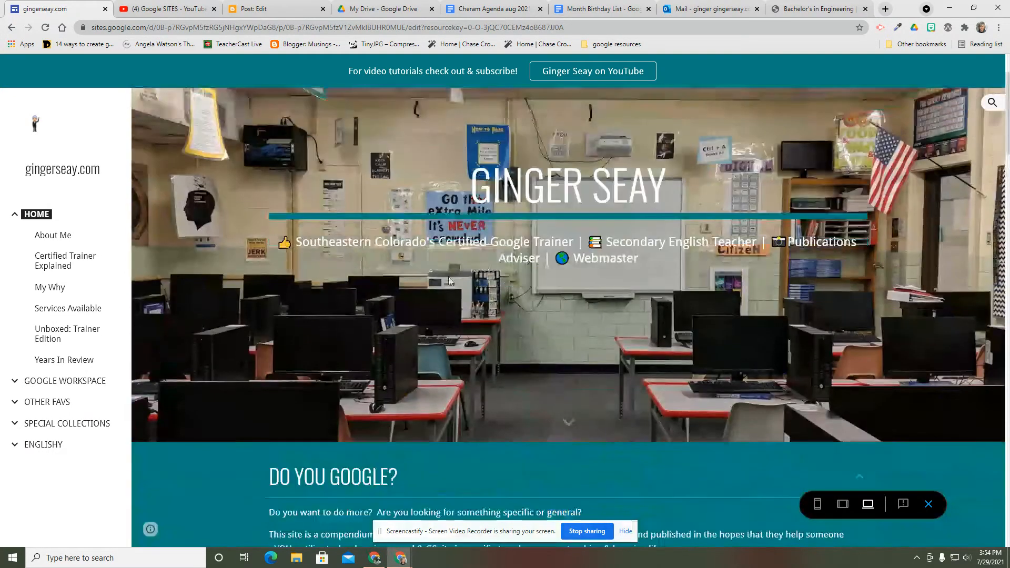
# Step: Collapse the 'DO YOU GOOGLE?' section again and scroll back down to the SeaySource page's blank block
pyautogui.scroll(-3)
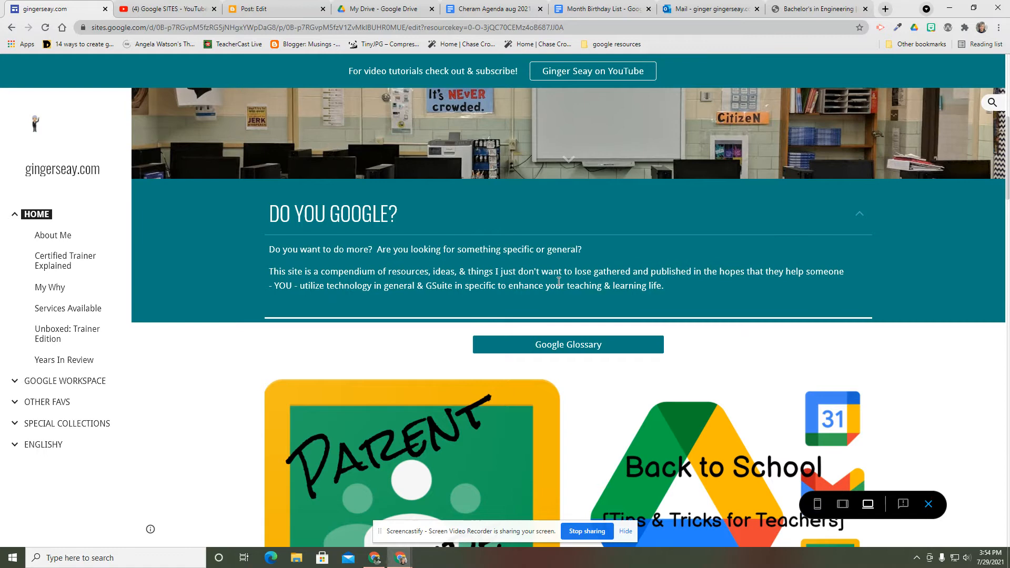
pyautogui.click(858, 213)
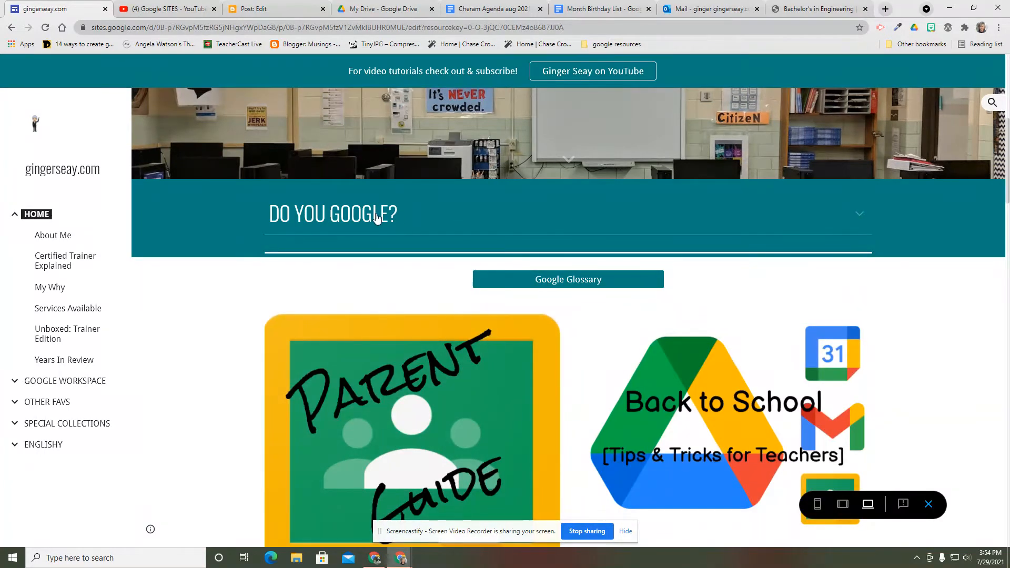
pyautogui.scroll(-3)
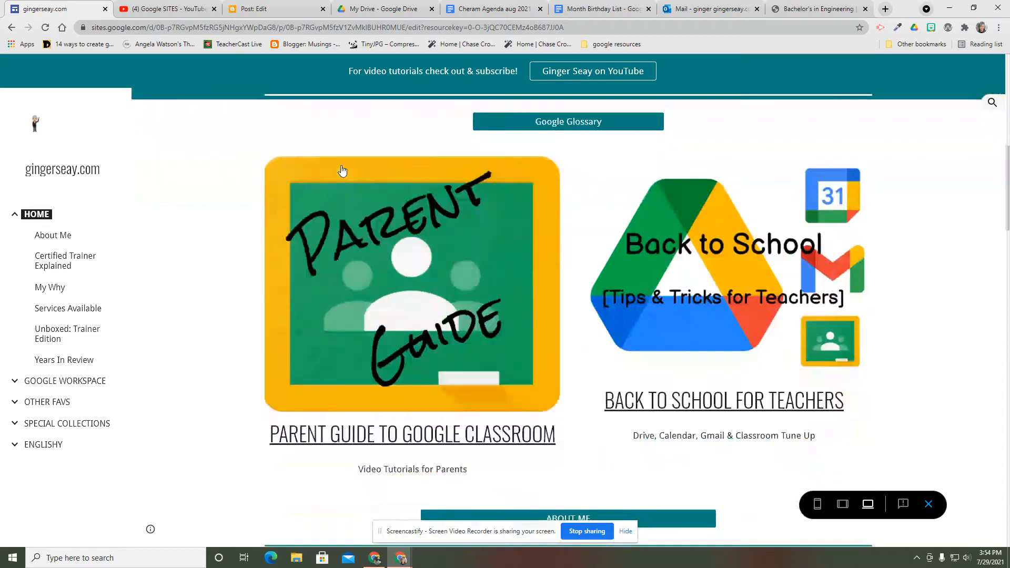
pyautogui.scroll(-3)
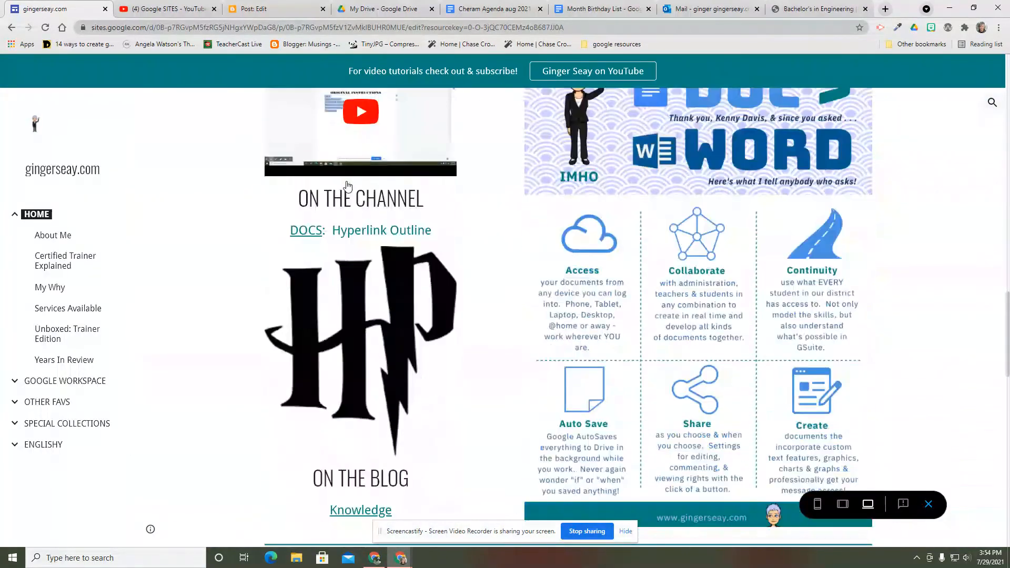
pyautogui.scroll(-3)
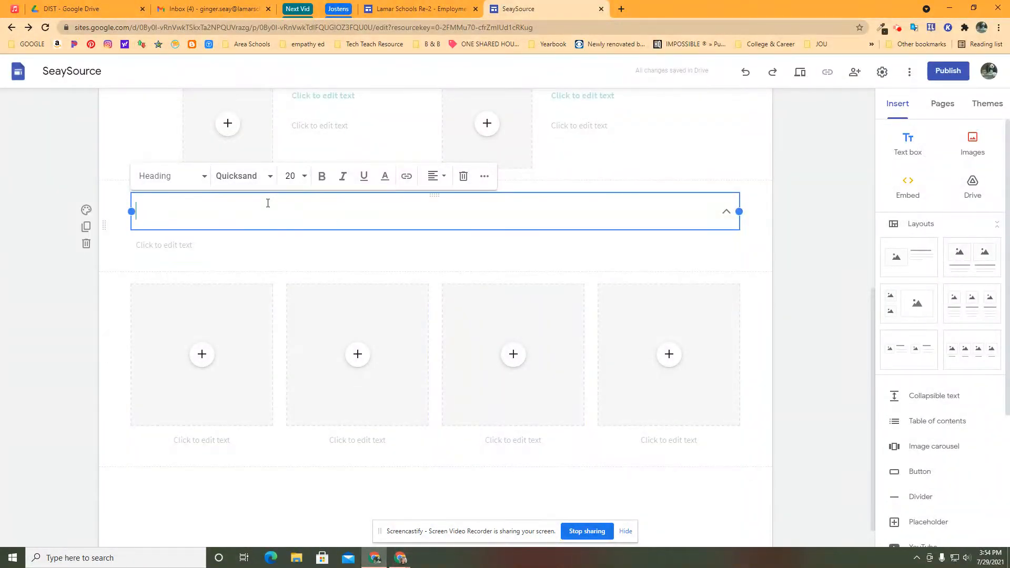
# Step: Review the first block's heading and body fields, then insert a second Collapsible text block
pyautogui.click(164, 245)
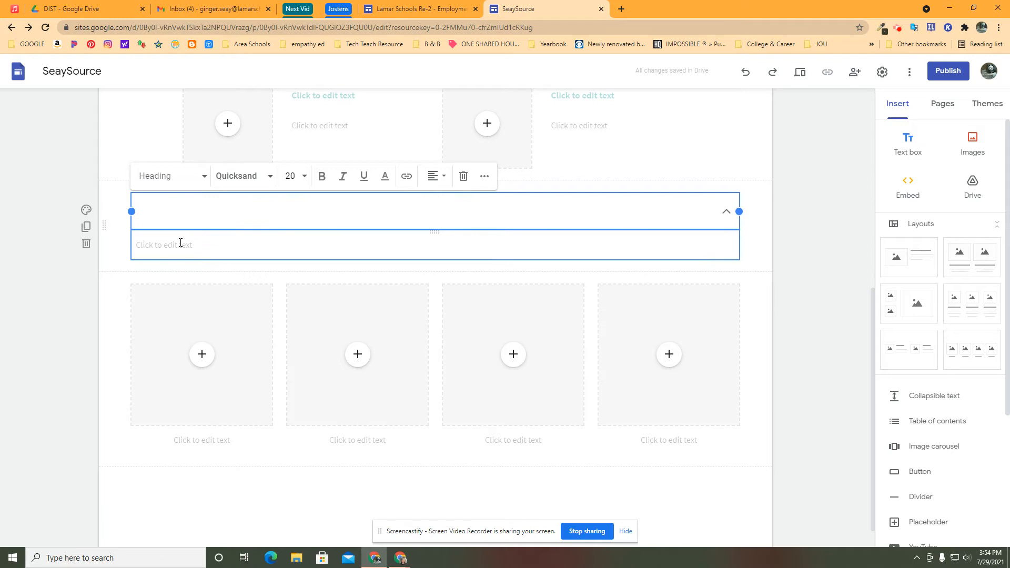
pyautogui.click(434, 245)
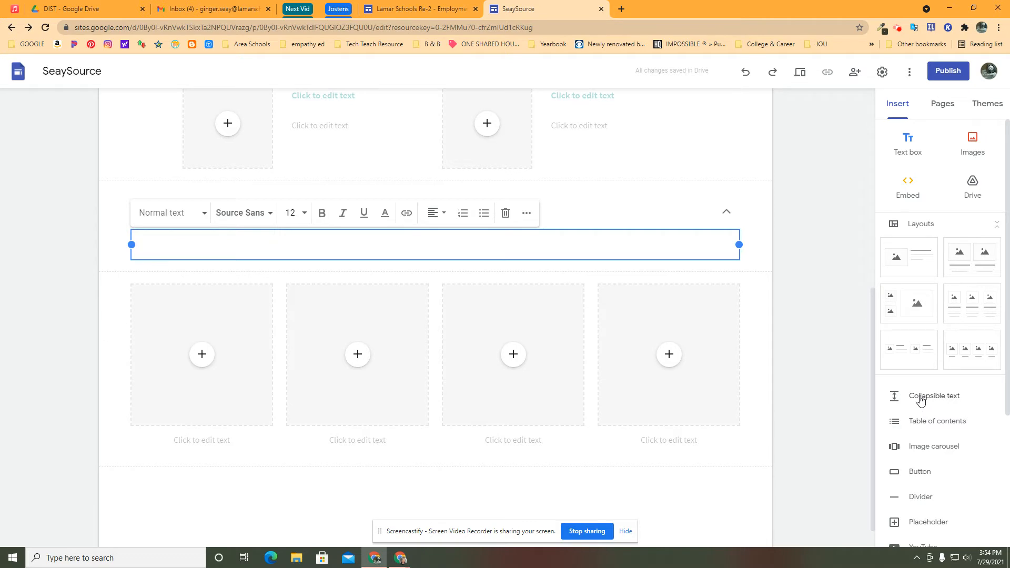
pyautogui.click(933, 396)
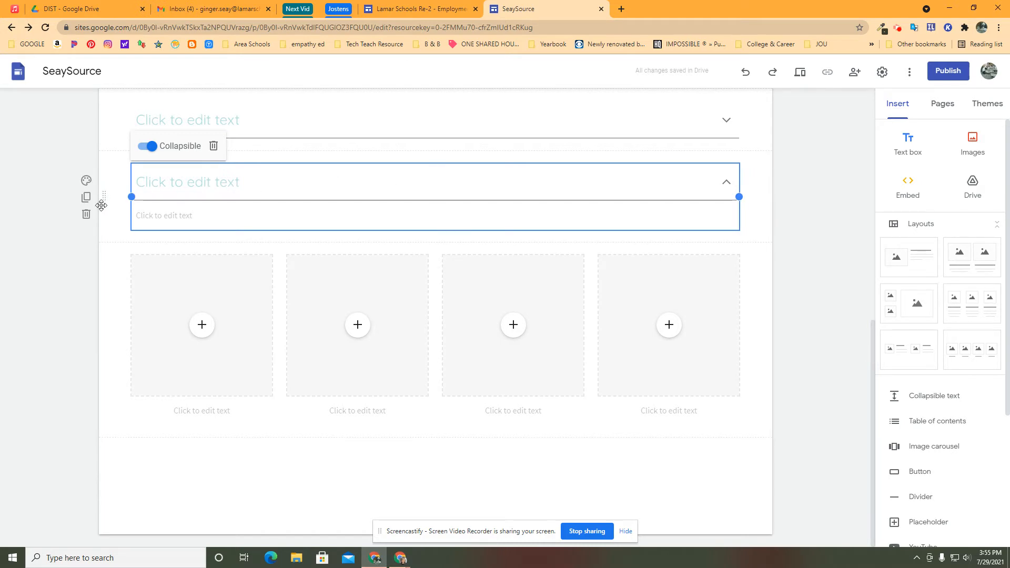
pyautogui.moveTo(104, 196)
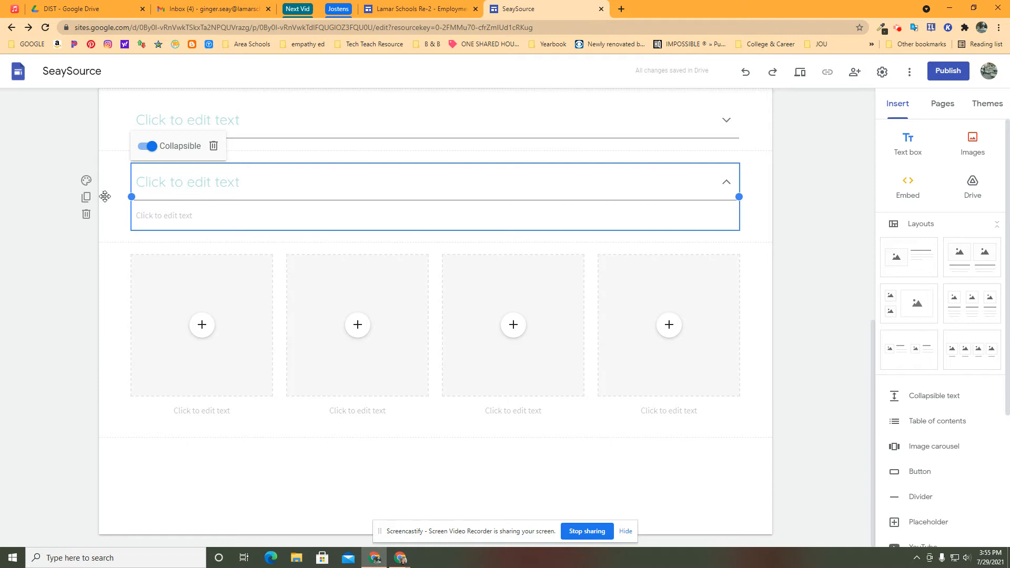
# Step: Position the collapsible blocks below the Services banner and below the four-image row
pyautogui.scroll(-3)
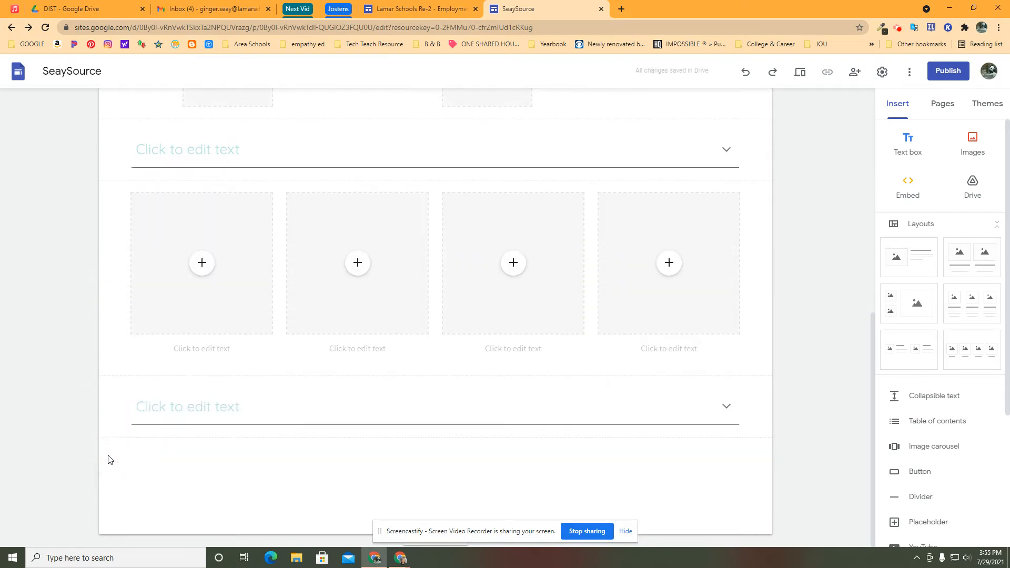
pyautogui.click(386, 406)
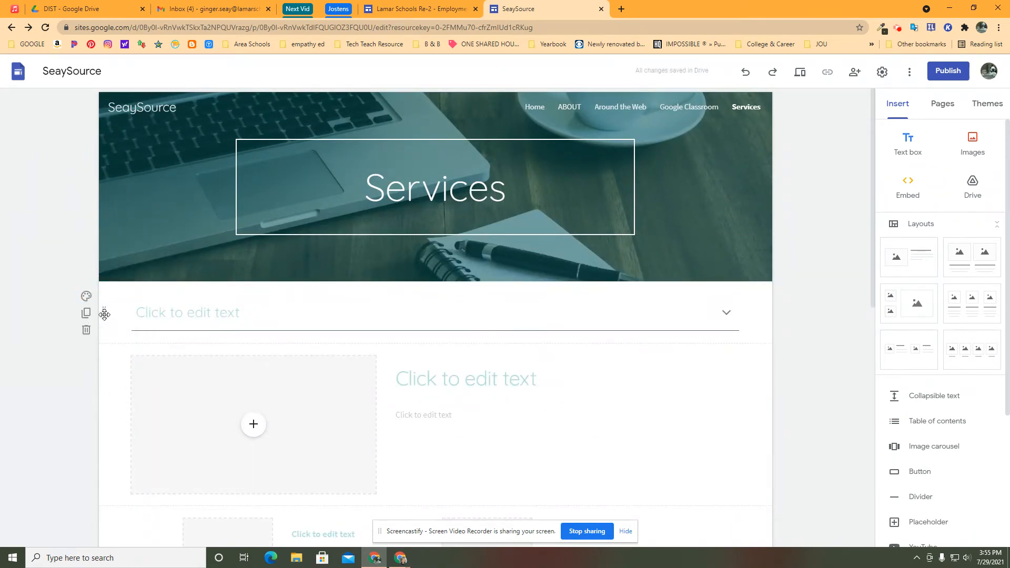
pyautogui.scroll(-3)
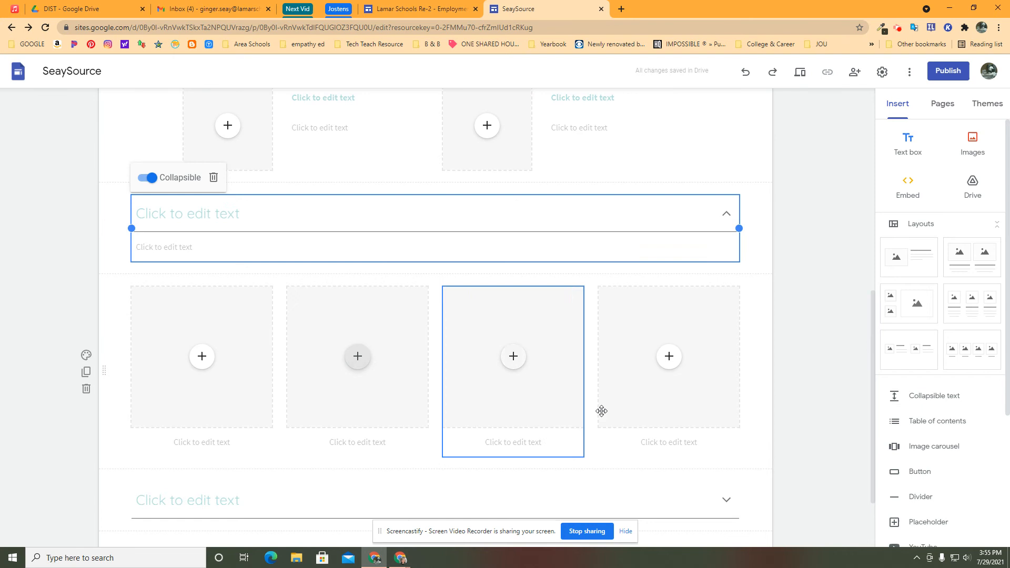
pyautogui.moveTo(365, 320)
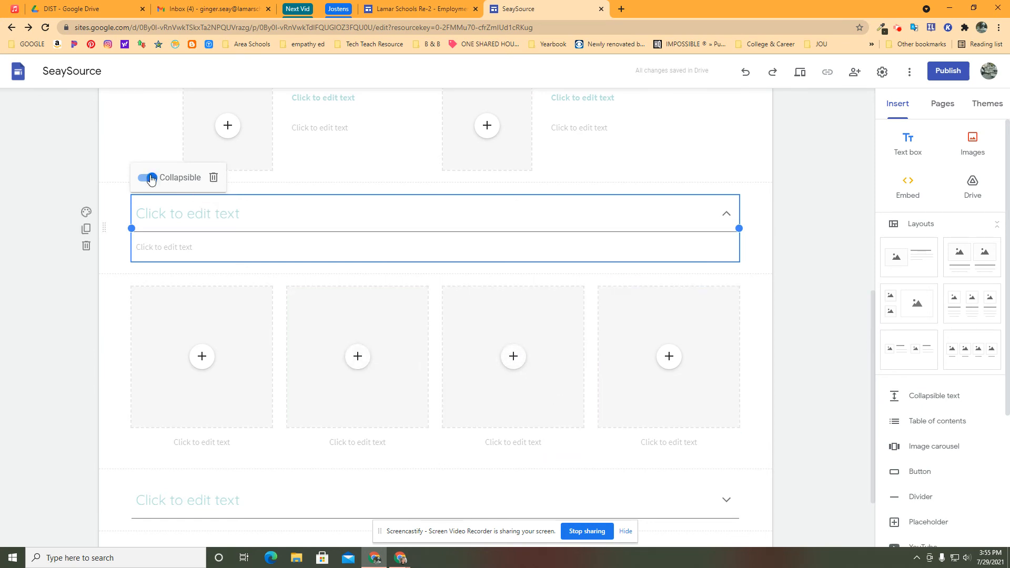
# Step: Switch off the Collapsible toggle on the text block above the four-image row
pyautogui.click(146, 177)
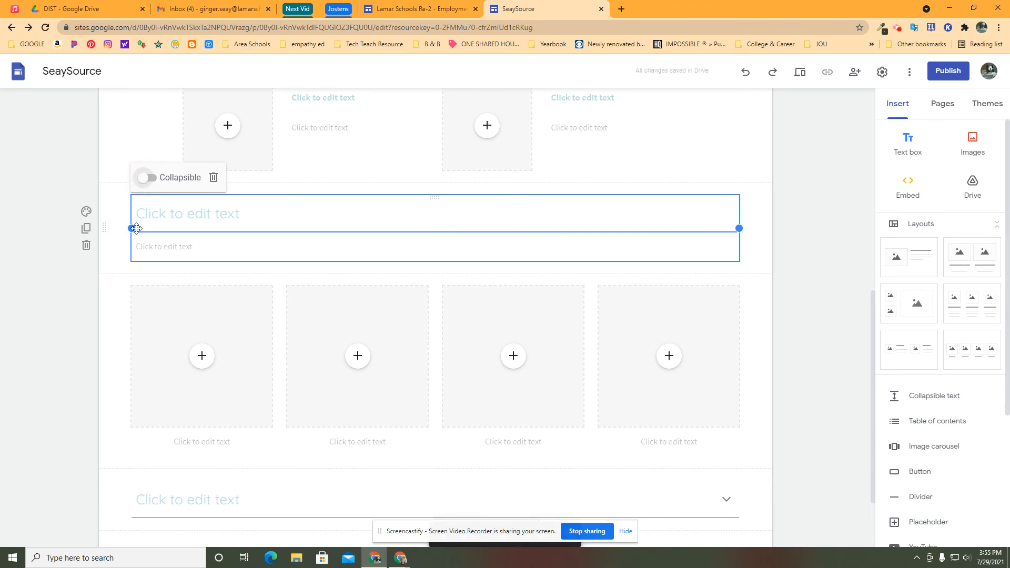
pyautogui.moveTo(213, 177)
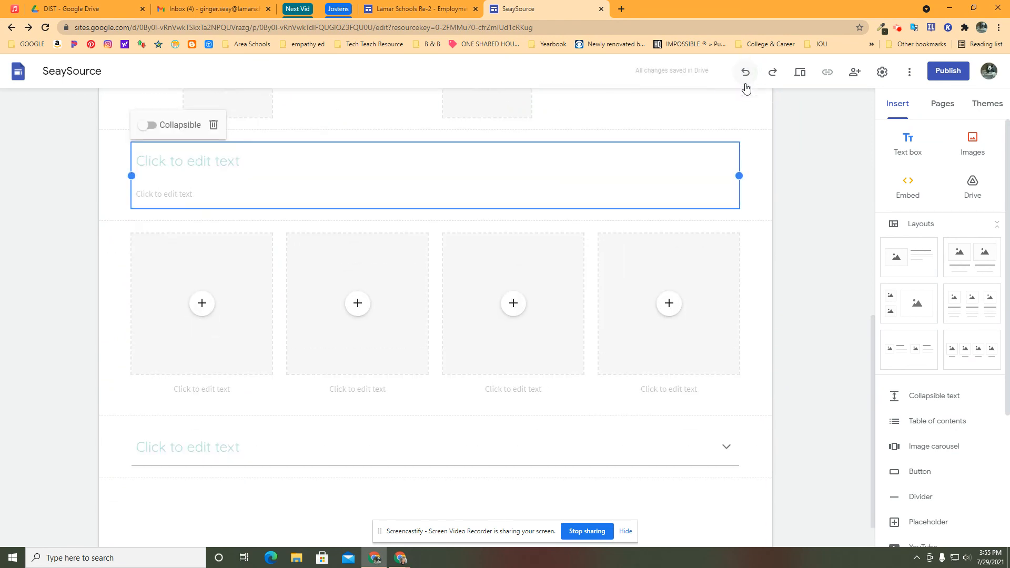
pyautogui.click(667, 303)
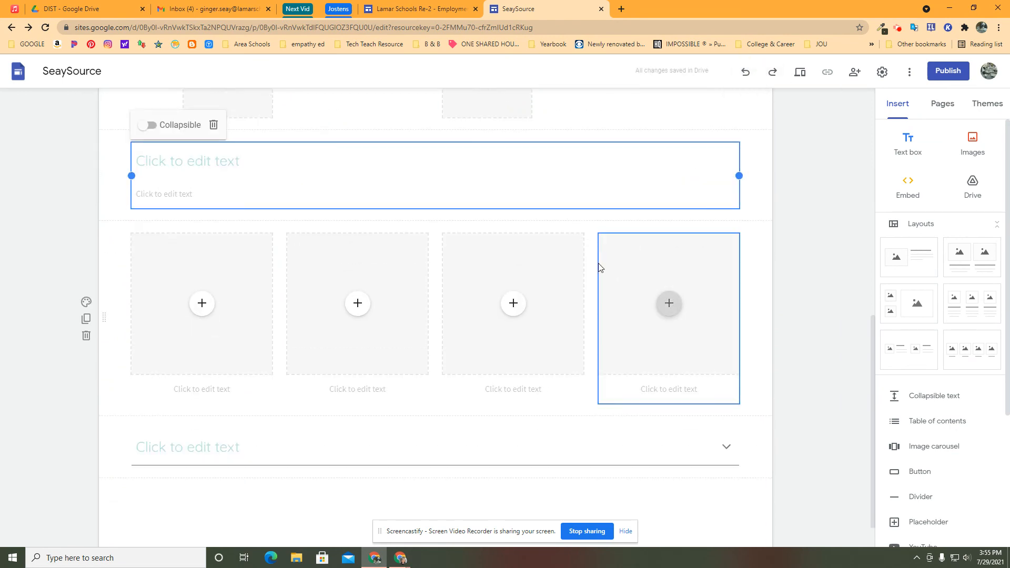